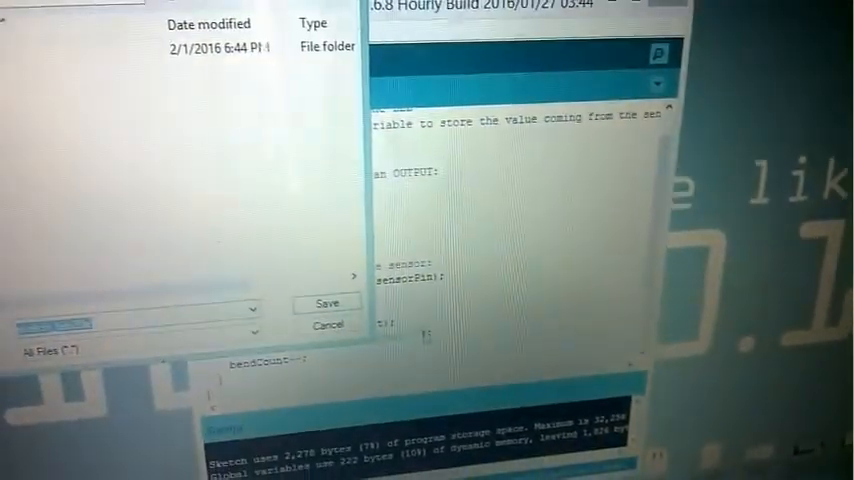
# Dismiss the Save prompt without saving and open the COM4 Serial Monitor for the Uno.
pyautogui.click(327, 301)
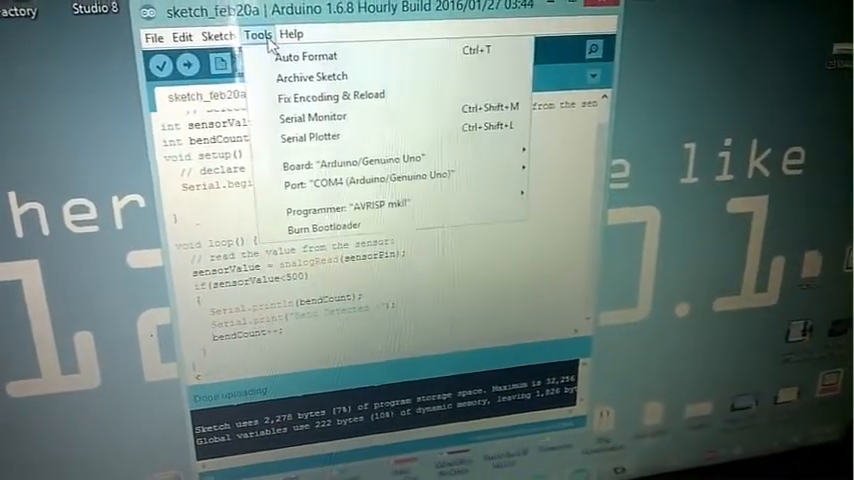
pyautogui.click(312, 116)
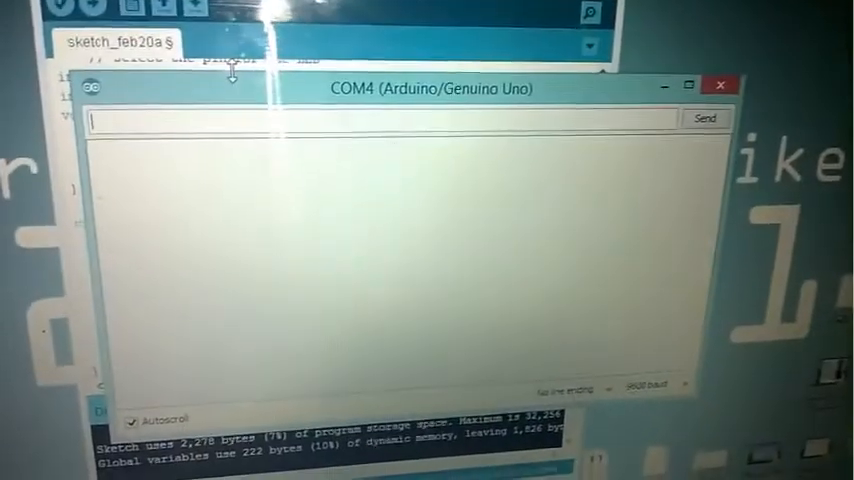